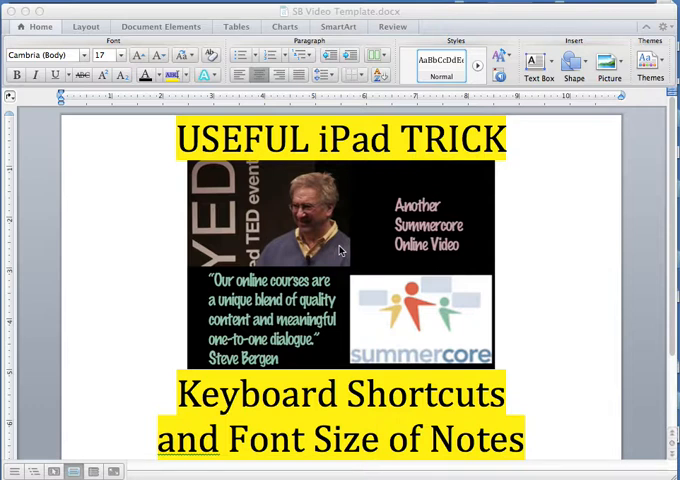
{"action": "mouse_move", "coordinate": [100, 84]}
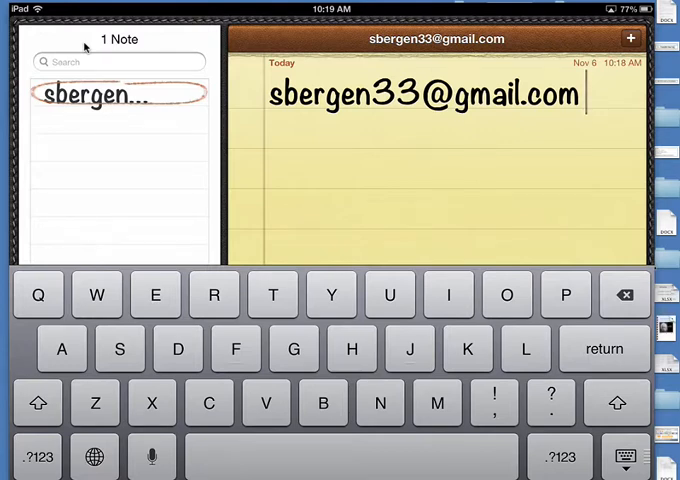
{"action": "key", "text": "return"}
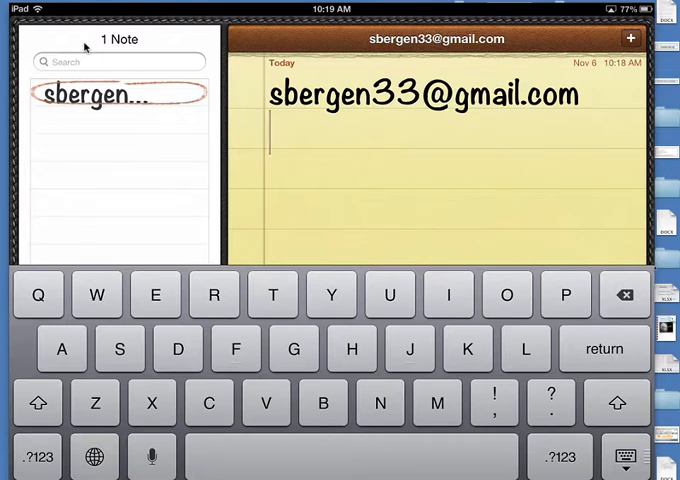
{"action": "type", "text": "lbe"}
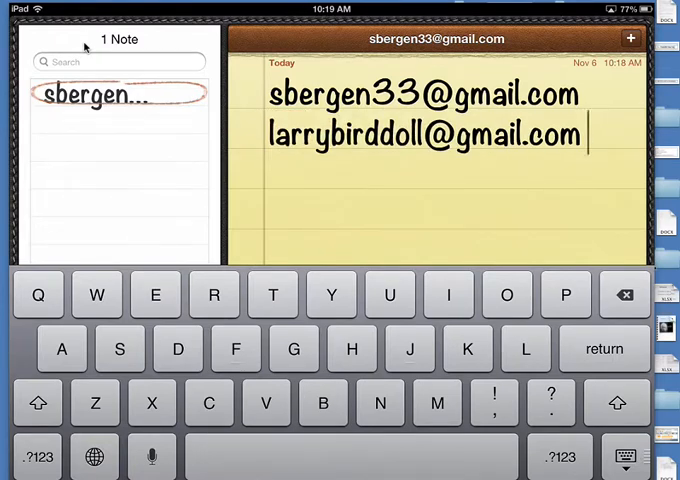
{"action": "key", "text": "return"}
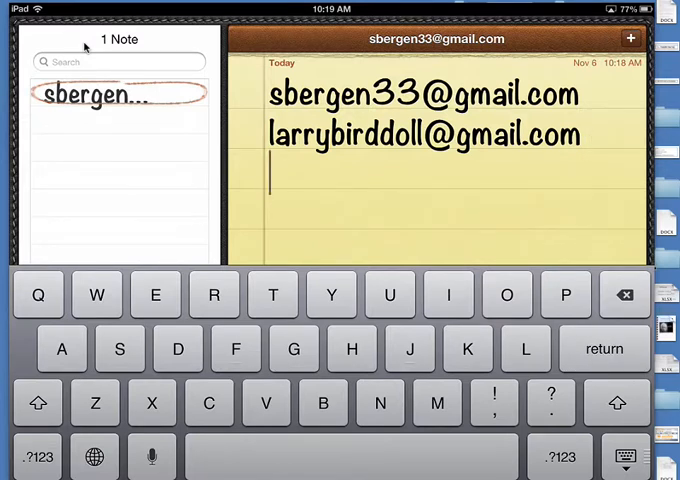
{"action": "type", "text": "shi"}
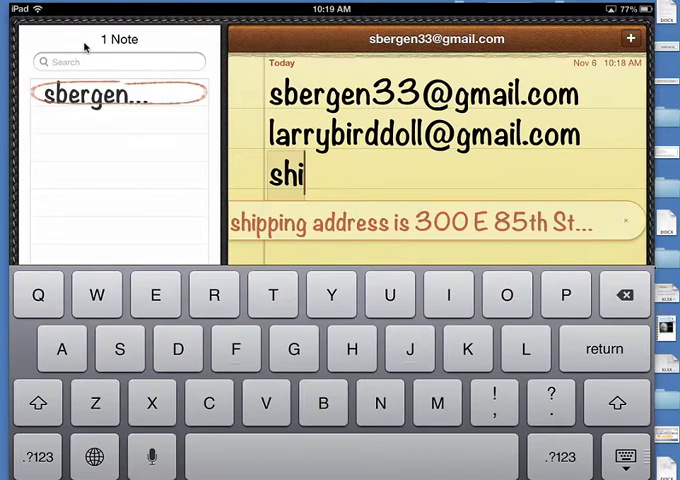
{"action": "type", "text": "pping address is 300 E 85th St #3303 New York NY 10028"}
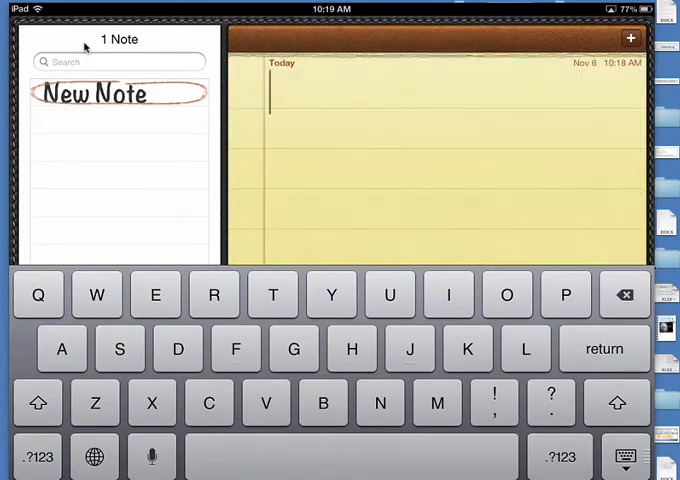
- Begin the summercore.com/videos note with the ple shortcut, then return to the home screen
{"action": "type", "text": "ple"}
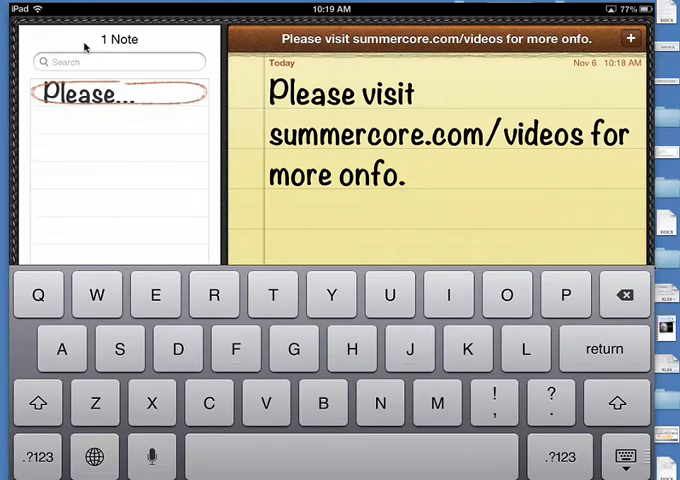
{"action": "key", "text": "home"}
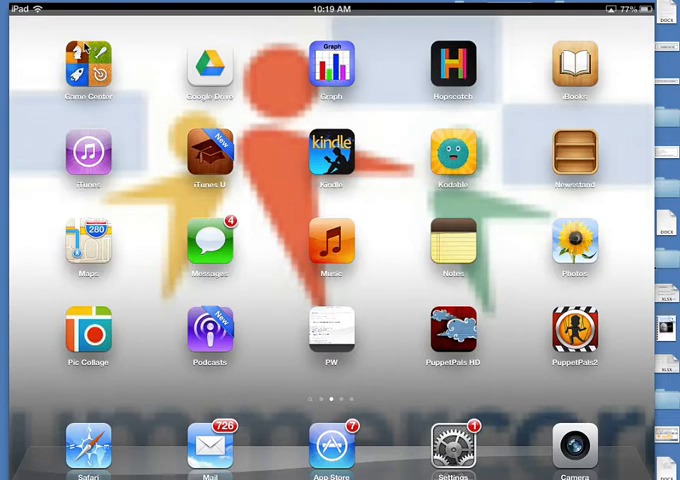
- Navigate Settings to General > Keyboard and scroll down to the Shortcuts list
{"action": "left_click", "coordinate": [454, 446]}
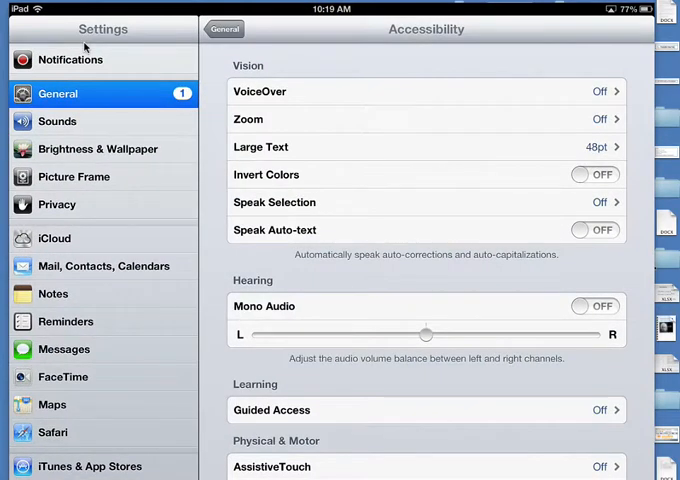
{"action": "scroll", "scroll_direction": "up", "scroll_amount": 3}
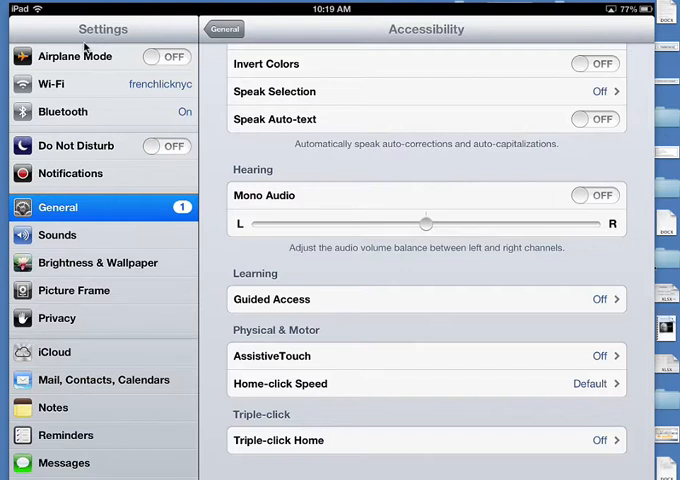
{"action": "left_click", "coordinate": [70, 172]}
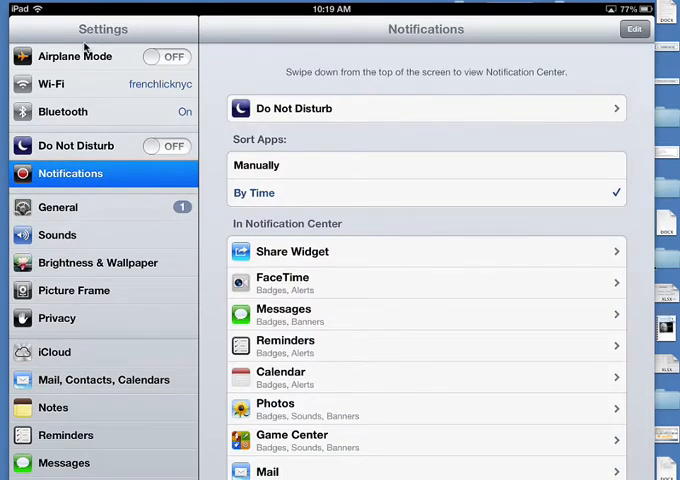
{"action": "left_click", "coordinate": [56, 208]}
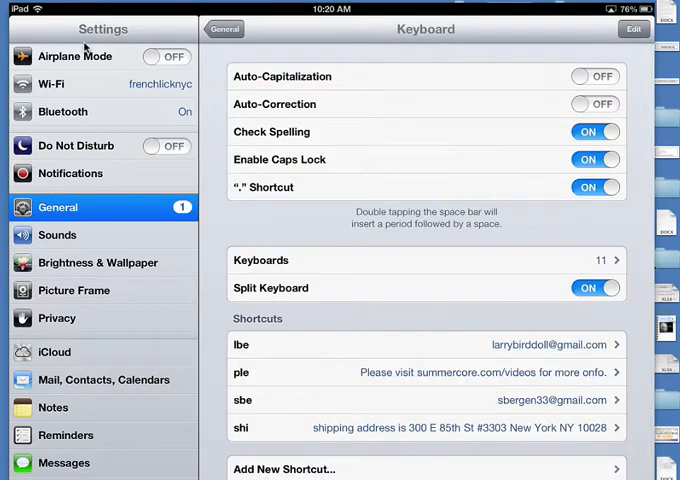
{"action": "scroll", "scroll_direction": "up", "scroll_amount": 3}
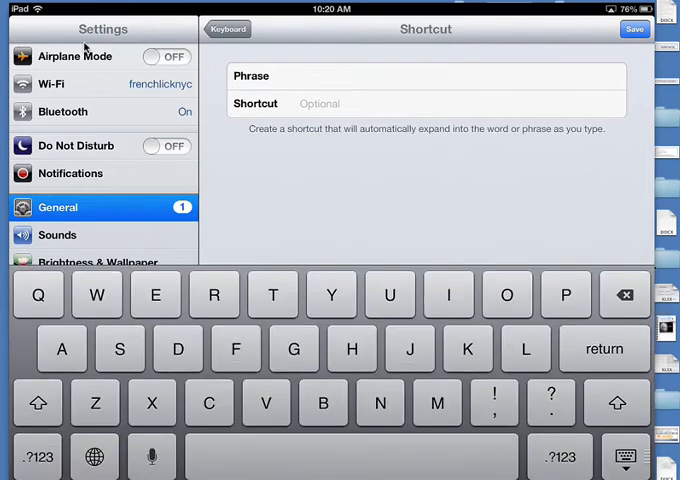
{"action": "left_click", "coordinate": [400, 76]}
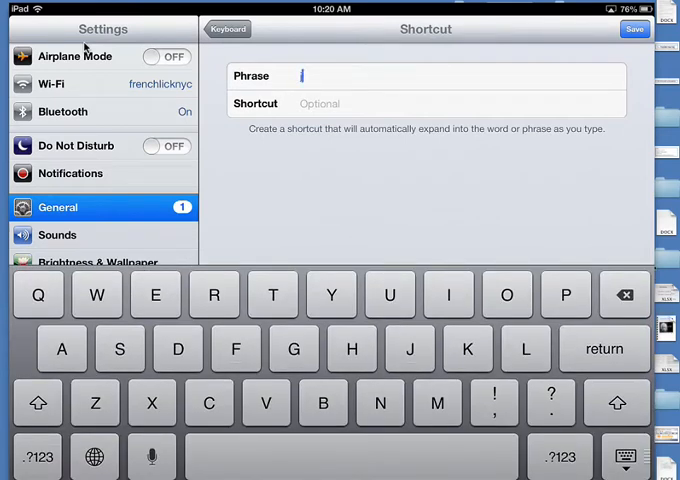
{"action": "type", "text": "jde"}
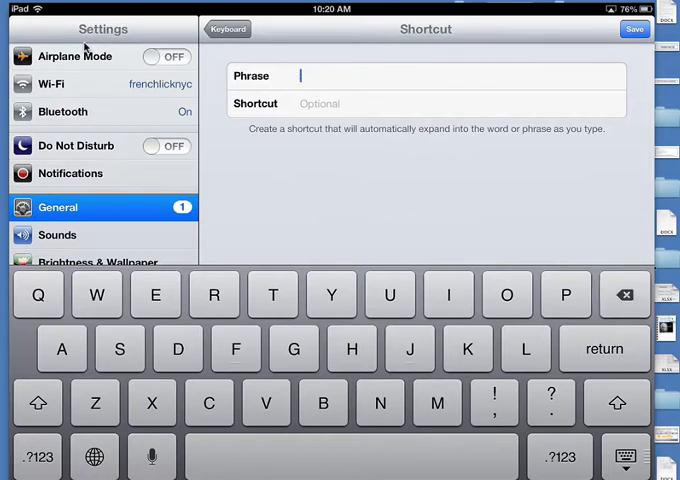
{"action": "type", "text": "jde"}
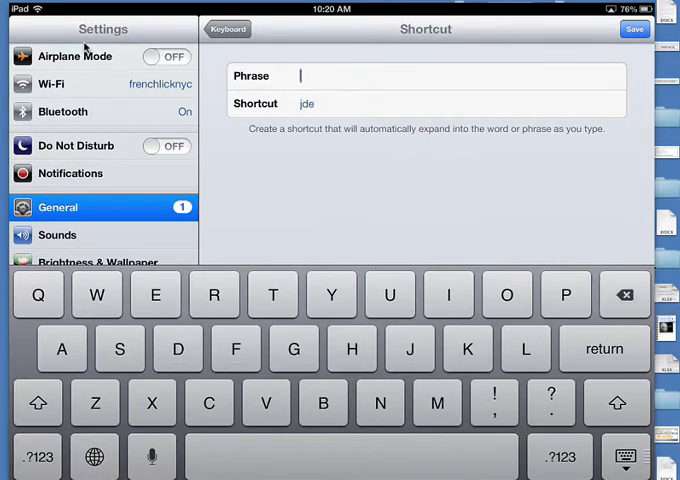
{"action": "type", "text": "janedo"}
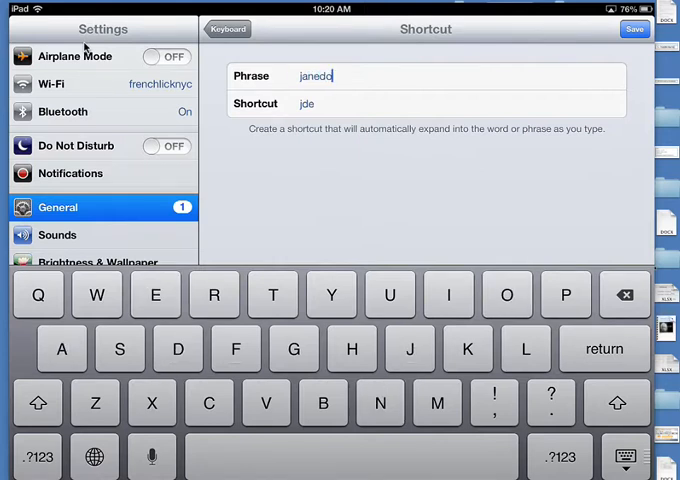
{"action": "left_click", "coordinate": [36, 456]}
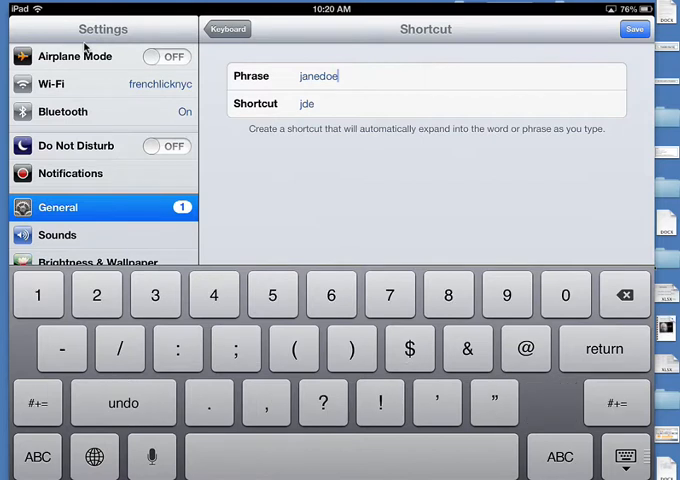
{"action": "left_click", "coordinate": [524, 348]}
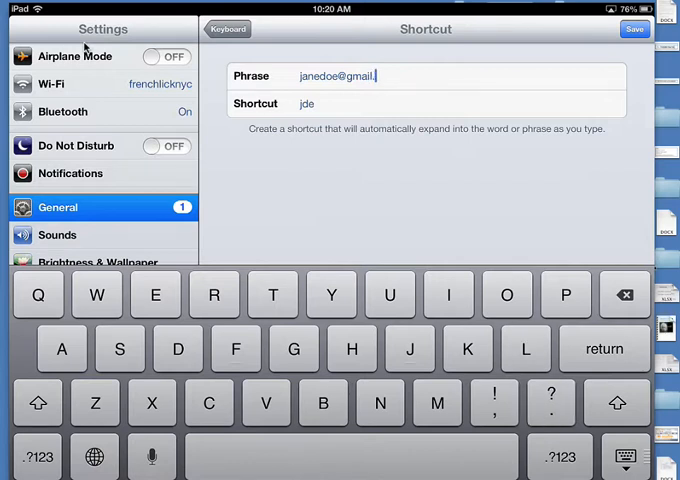
{"action": "type", "text": "com"}
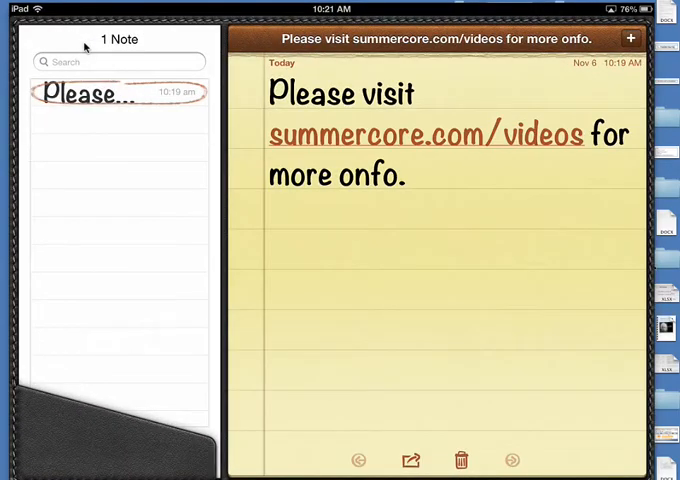
- Select all the note text so lbe and jde replace it with the two email addresses, then go home
{"action": "double_click", "coordinate": [376, 176]}
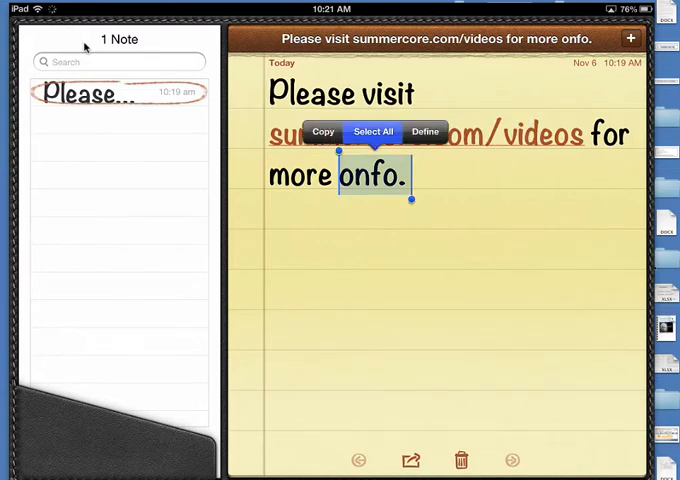
{"action": "left_click", "coordinate": [372, 132]}
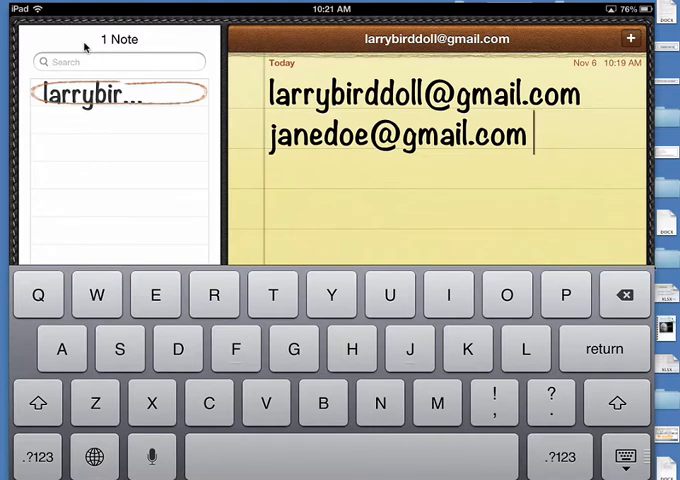
{"action": "key", "text": "home"}
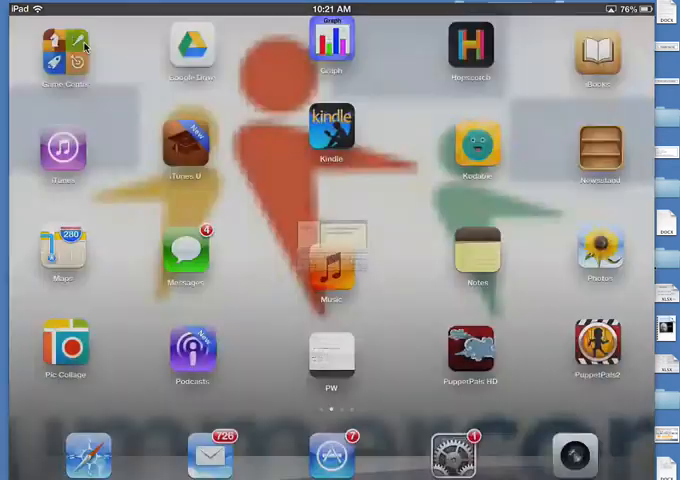
- Return to Settings and reach the General > Keyboard shortcut list
{"action": "left_click", "coordinate": [452, 456]}
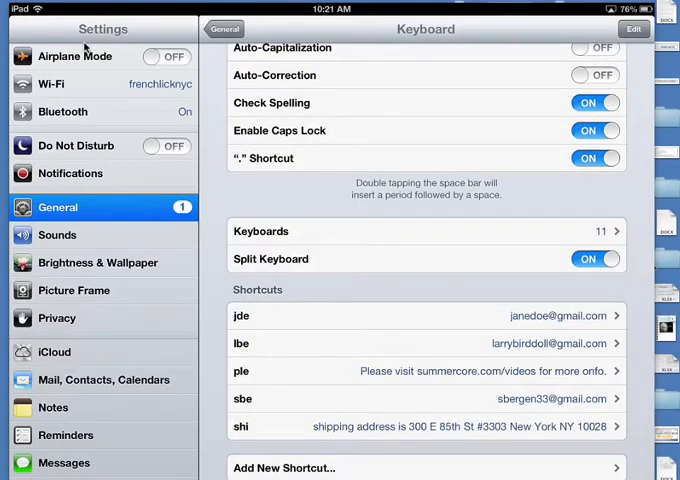
{"action": "left_click", "coordinate": [70, 172]}
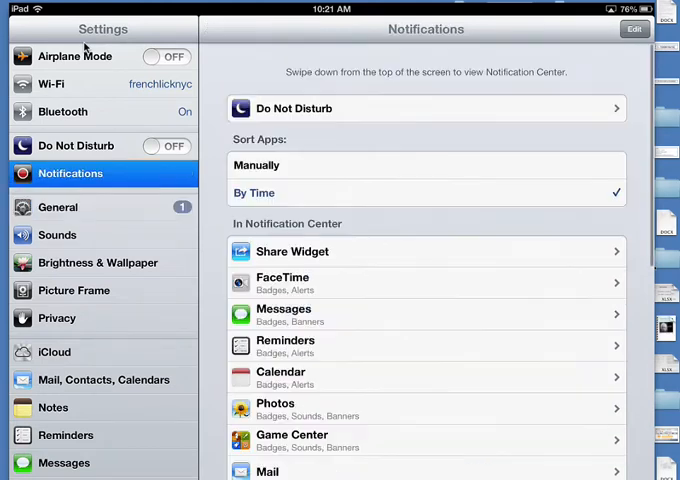
{"action": "left_click", "coordinate": [56, 236]}
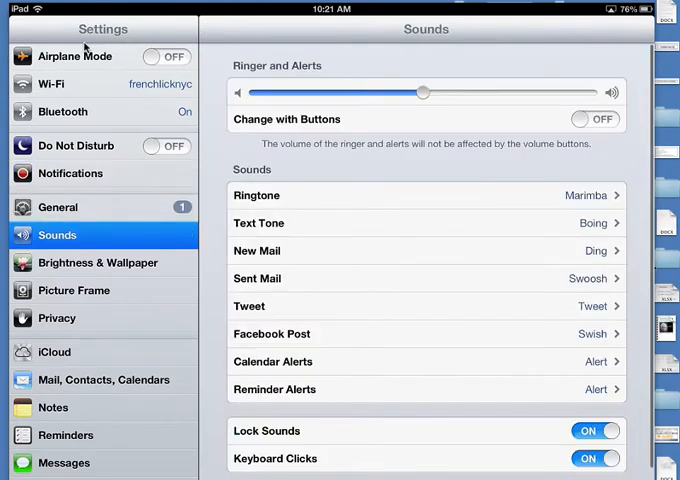
{"action": "left_click", "coordinate": [56, 208]}
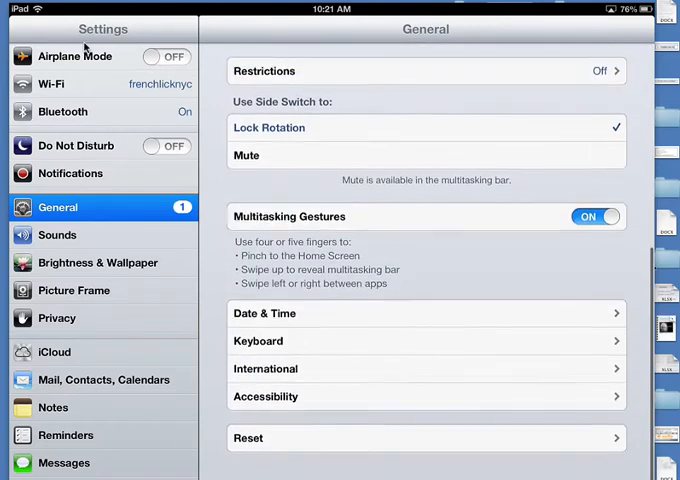
{"action": "left_click", "coordinate": [396, 344]}
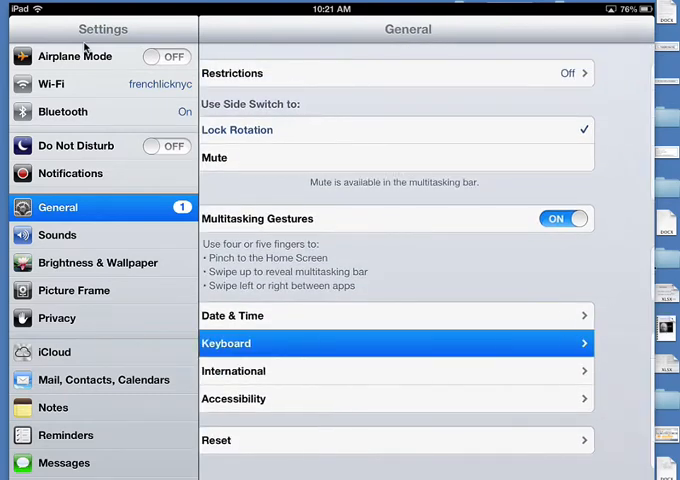
{"action": "left_click", "coordinate": [396, 344]}
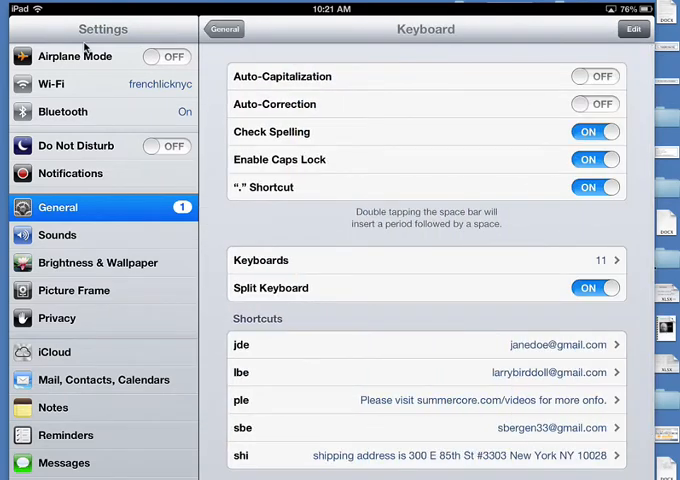
- Delete the jde shortcut in edit mode, leaving lbe, ple, sbe and shi, and go back to General
{"action": "left_click", "coordinate": [632, 28]}
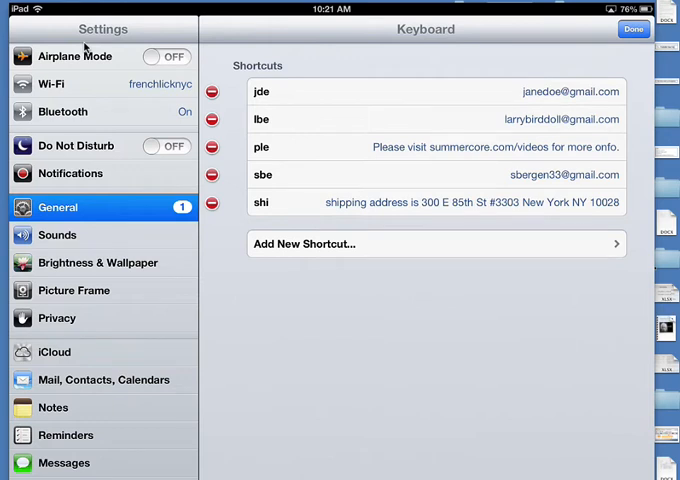
{"action": "left_click", "coordinate": [212, 92]}
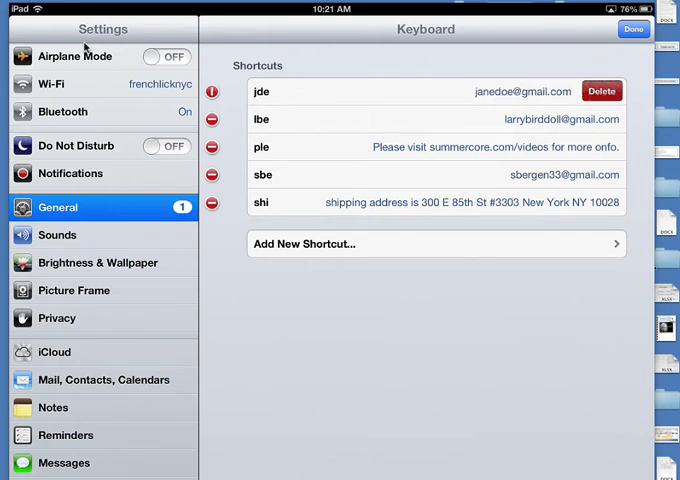
{"action": "left_click", "coordinate": [600, 92]}
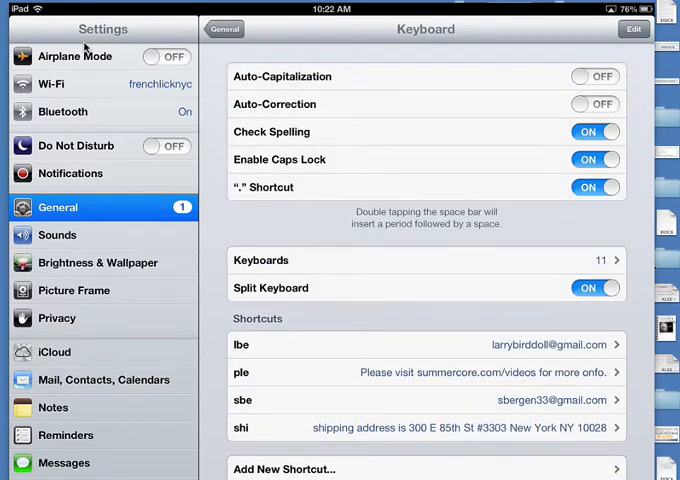
{"action": "left_click", "coordinate": [224, 28]}
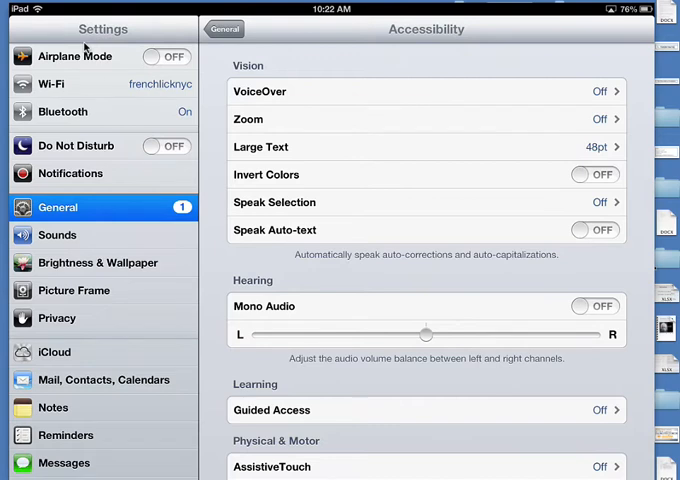
- Set Accessibility Large Text to 24pt and reopen Notes to see the smaller text
{"action": "left_click", "coordinate": [424, 148]}
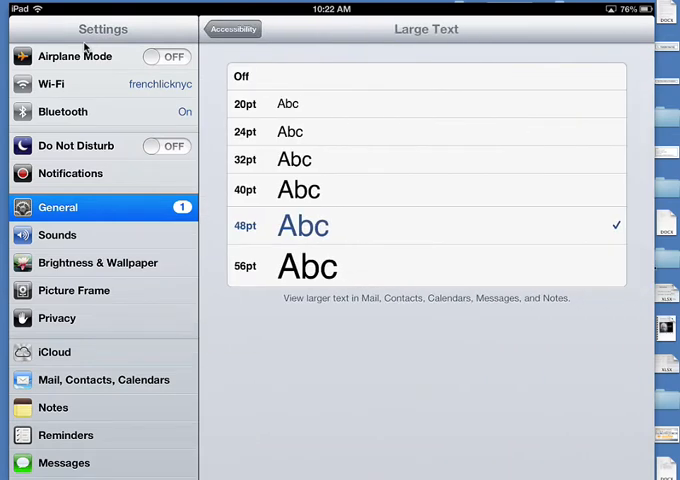
{"action": "left_click", "coordinate": [426, 132]}
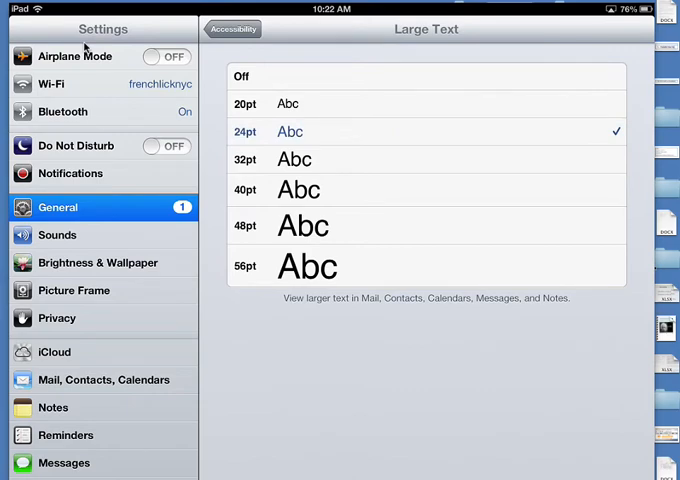
{"action": "key", "text": "home"}
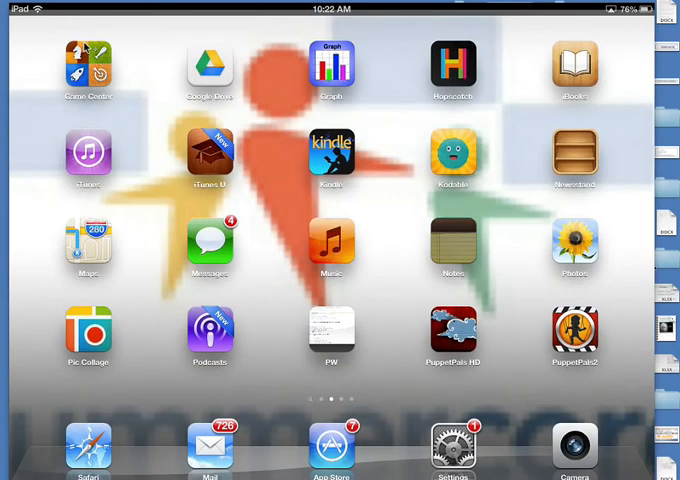
{"action": "left_click", "coordinate": [452, 244]}
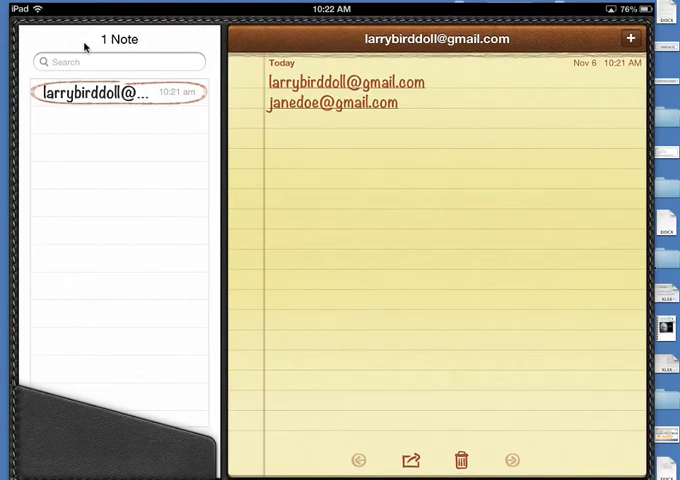